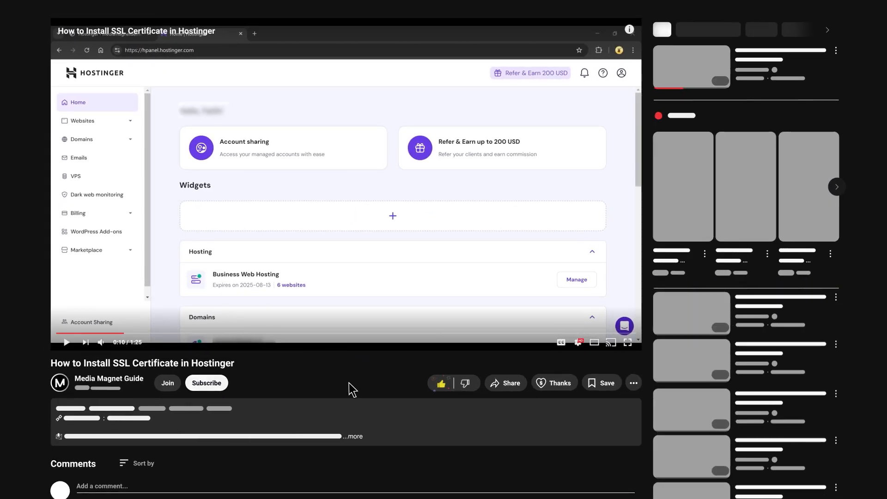
Step: Switch from the YouTube SSL tutorial to the Hostinger hPanel home dashboard
click(207, 383)
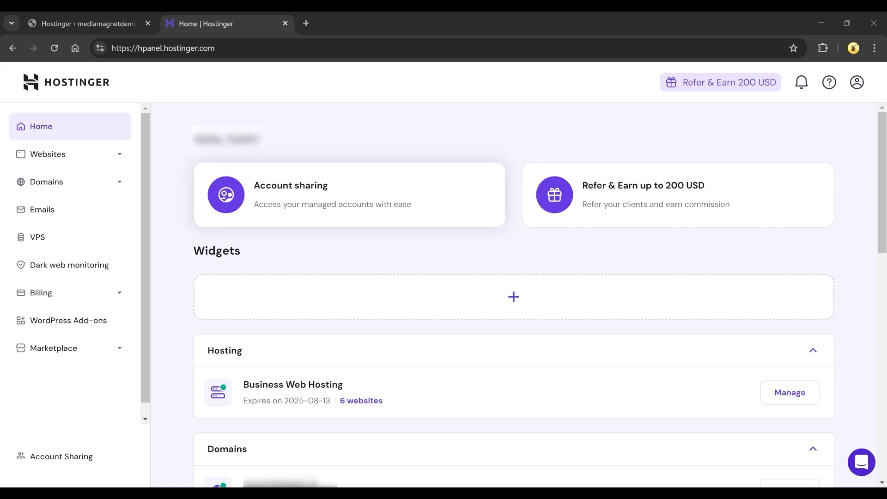
Step: Open mediamagnetdemo.com's dashboard from the Websites list, then Security > SSL
click(49, 154)
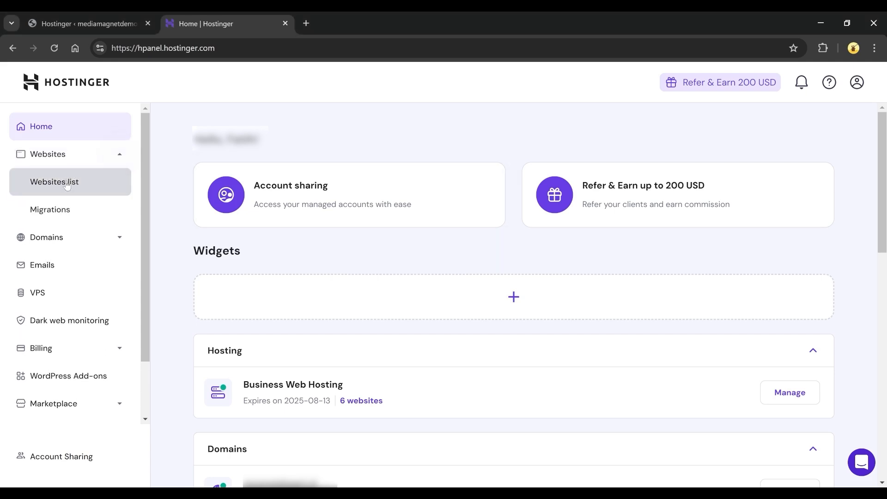
click(54, 182)
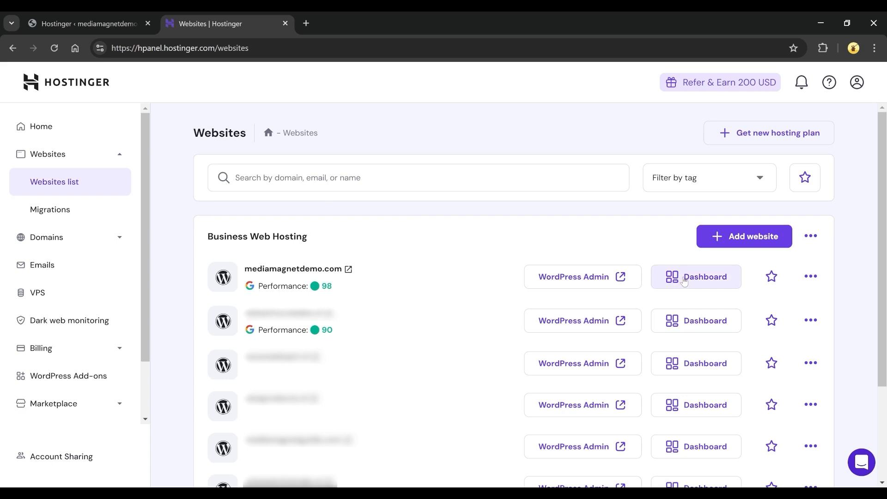
click(696, 277)
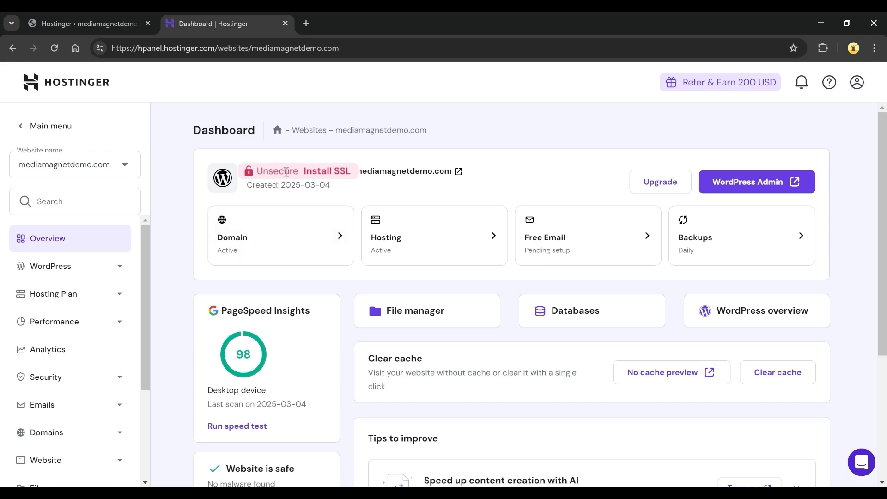
mouse_move(179, 289)
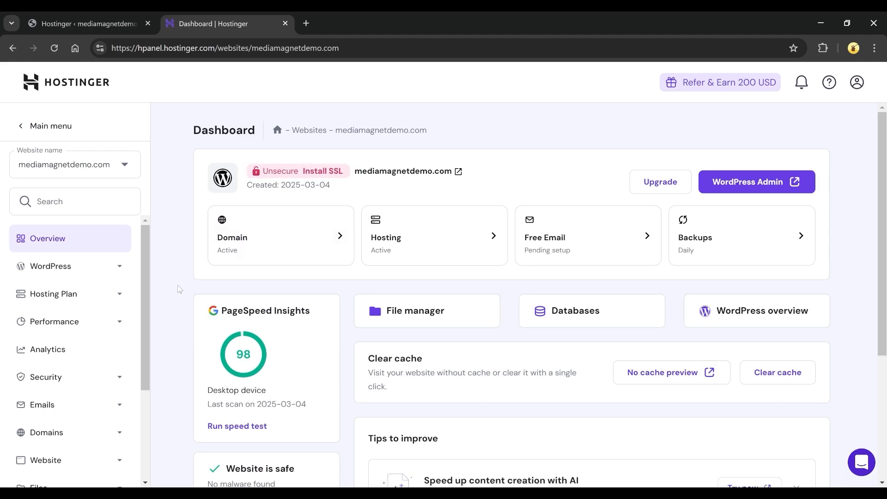
scroll(down, 3)
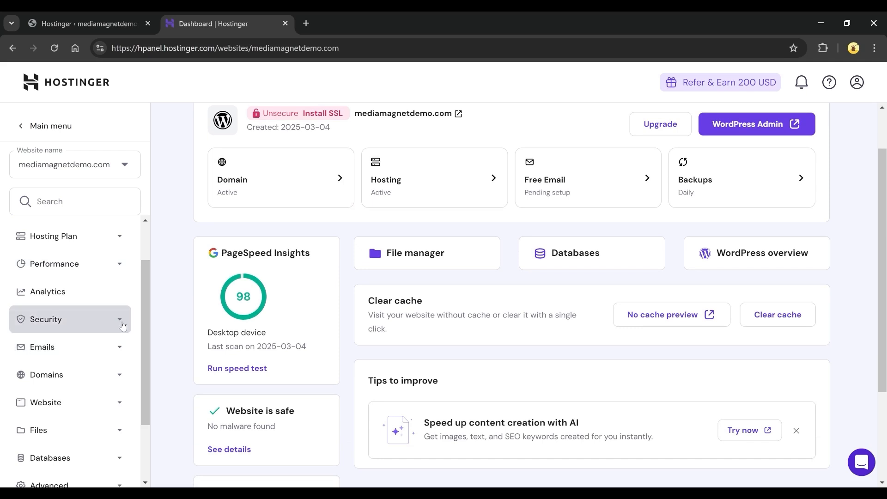
click(46, 320)
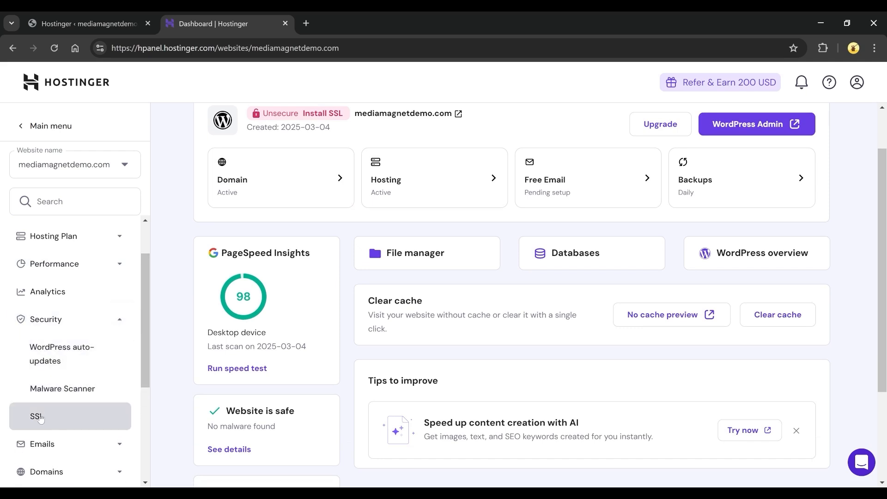
click(36, 416)
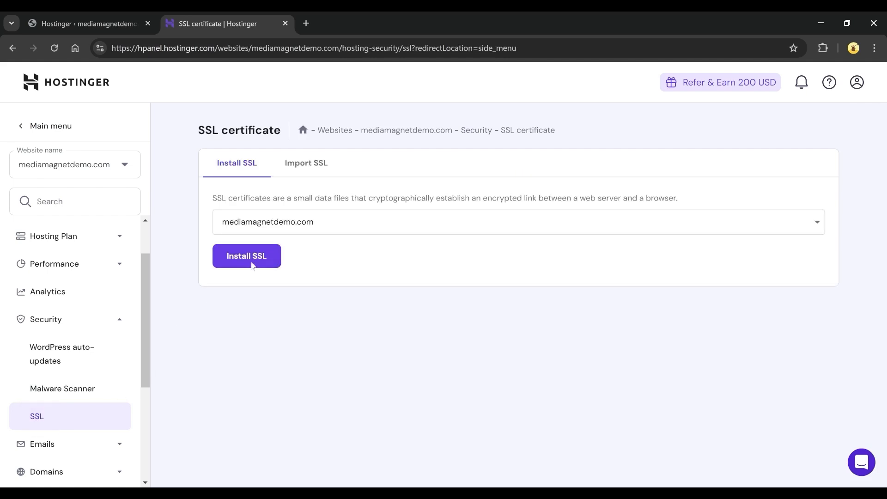
Step: Install SSL for mediamagnetdemo.com, dismiss the installing notice, and wait for Active Lifetime SSL
click(246, 255)
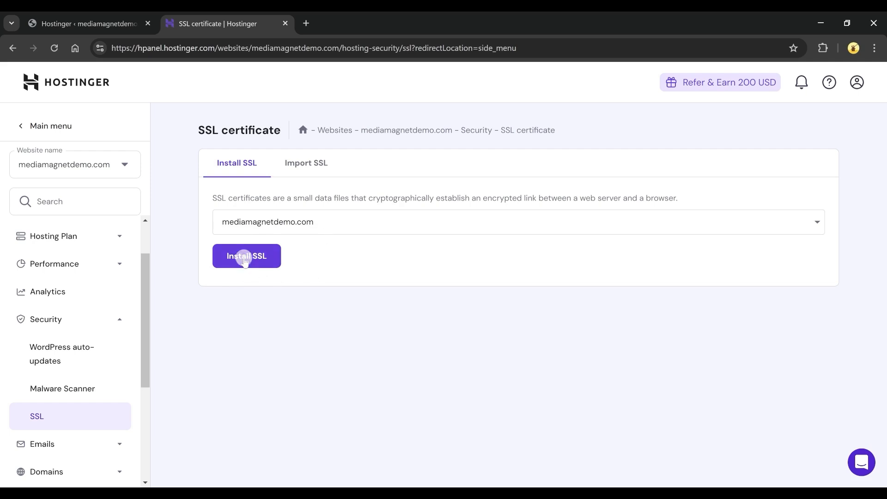
click(247, 256)
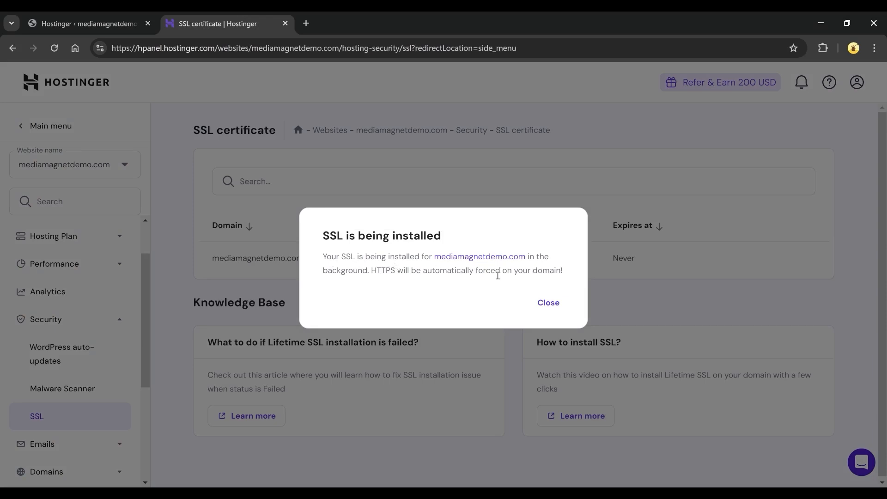
click(547, 302)
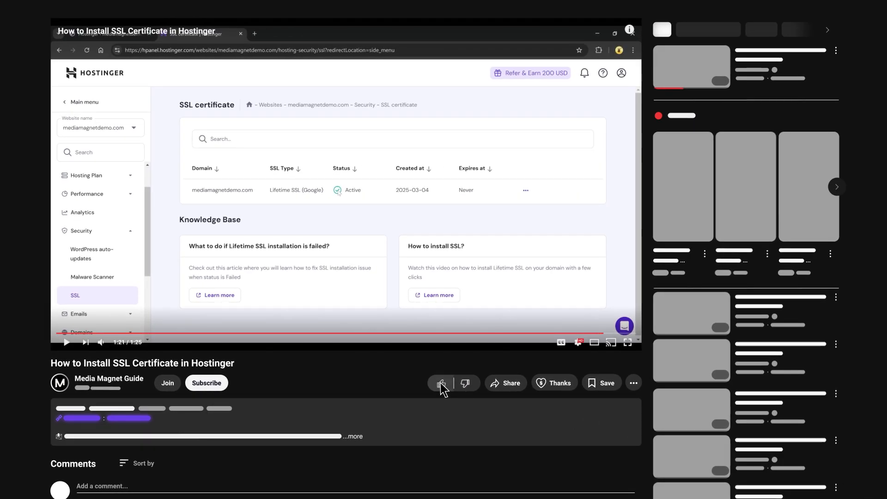
click(206, 384)
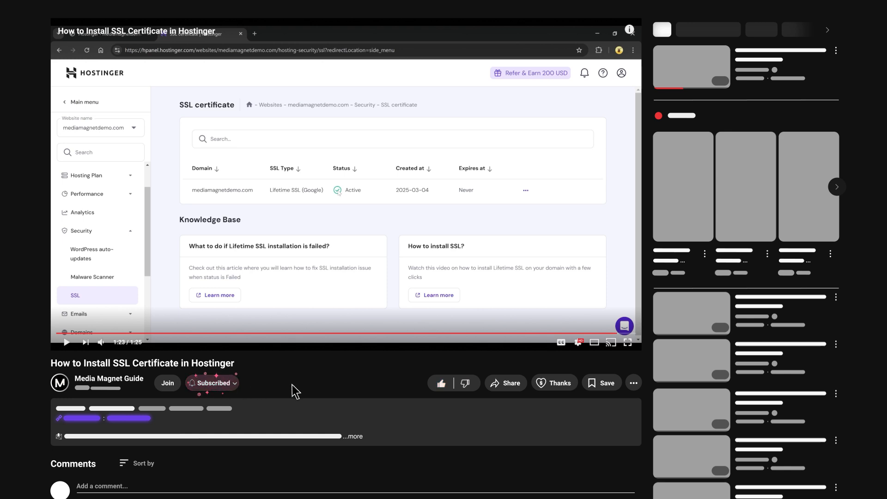